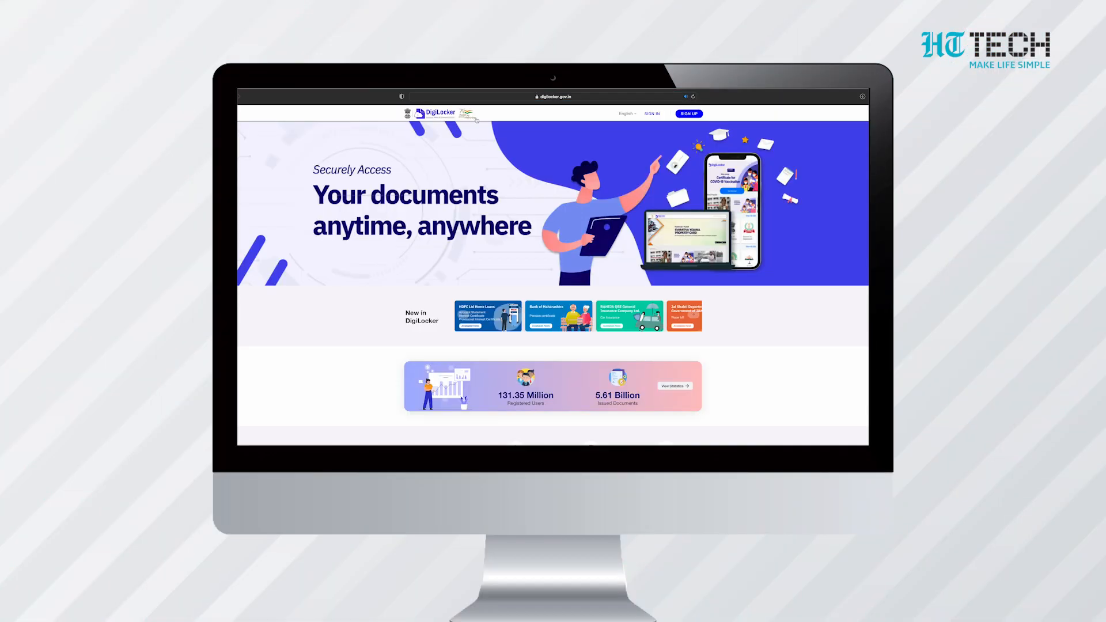
pyautogui.scroll(-3)
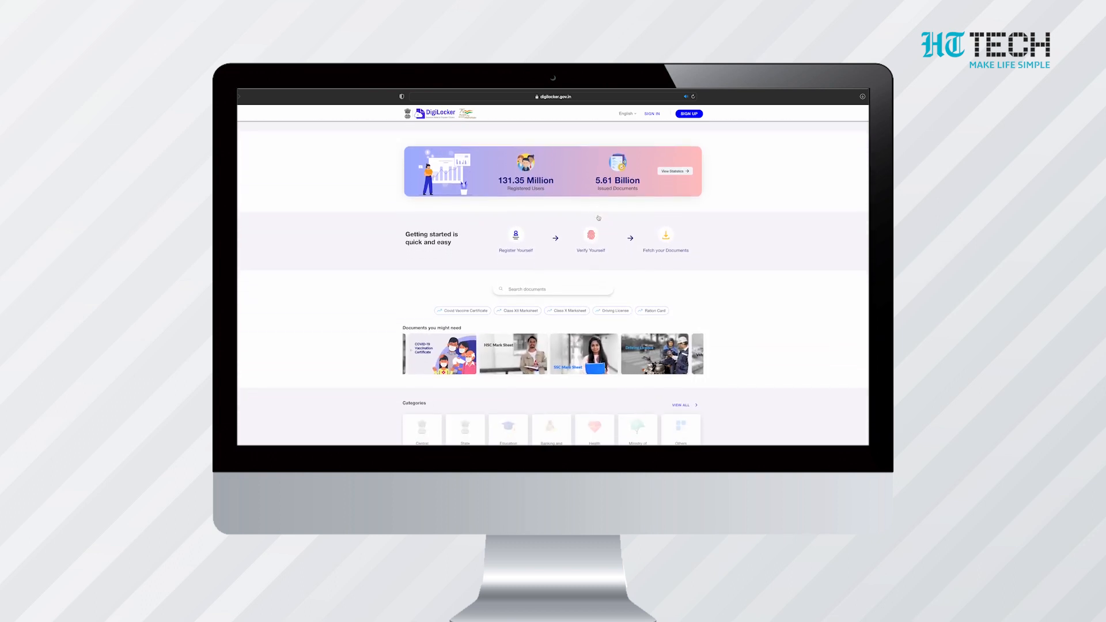
pyautogui.scroll(-3)
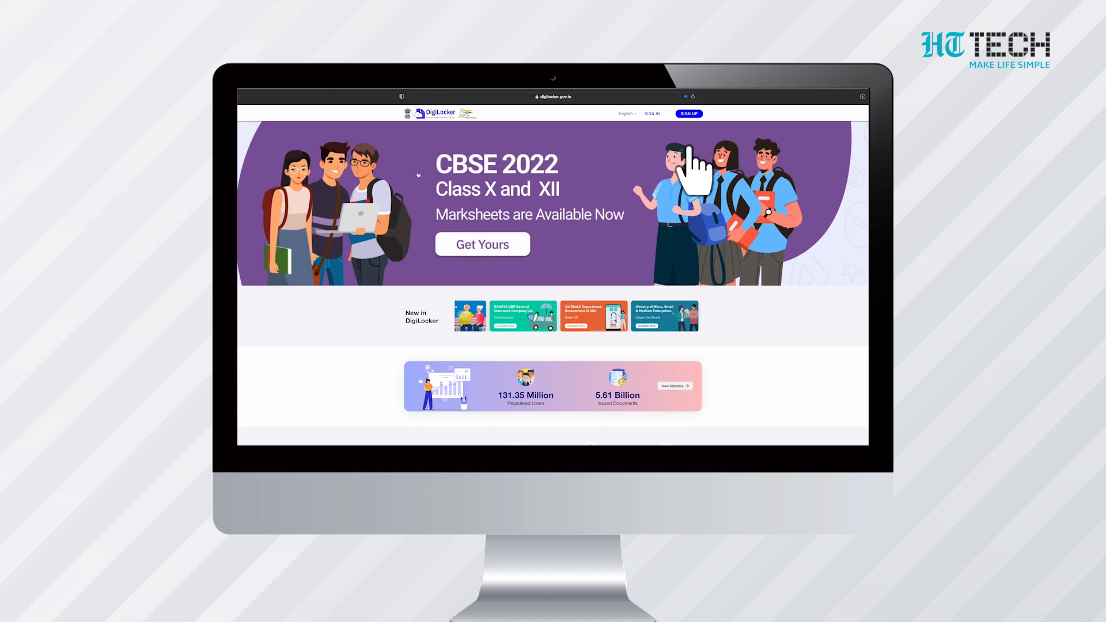
pyautogui.click(689, 113)
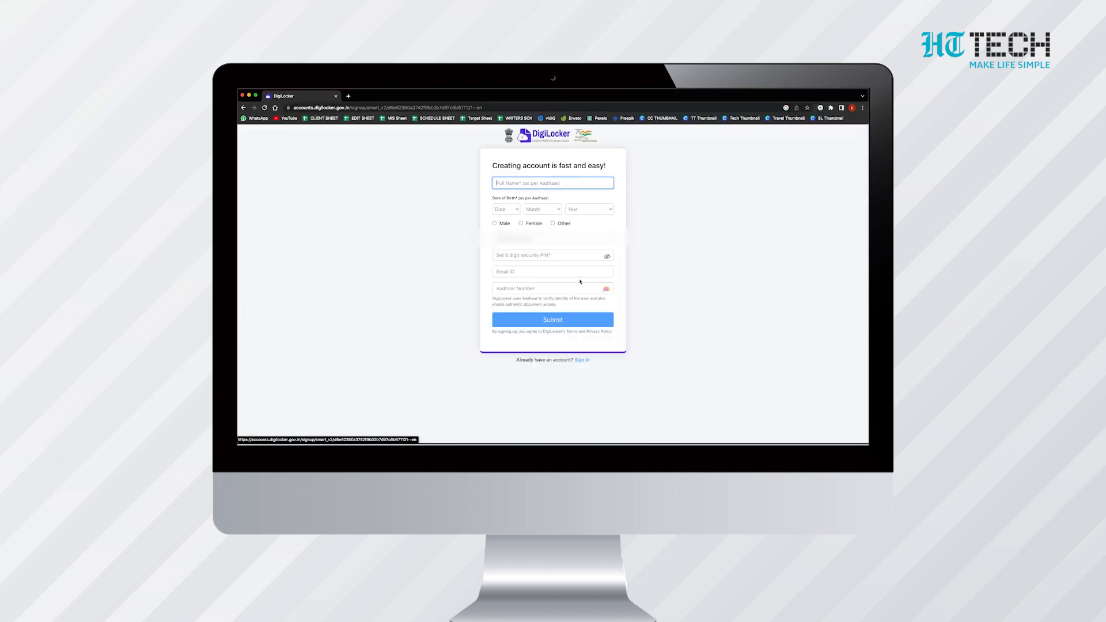
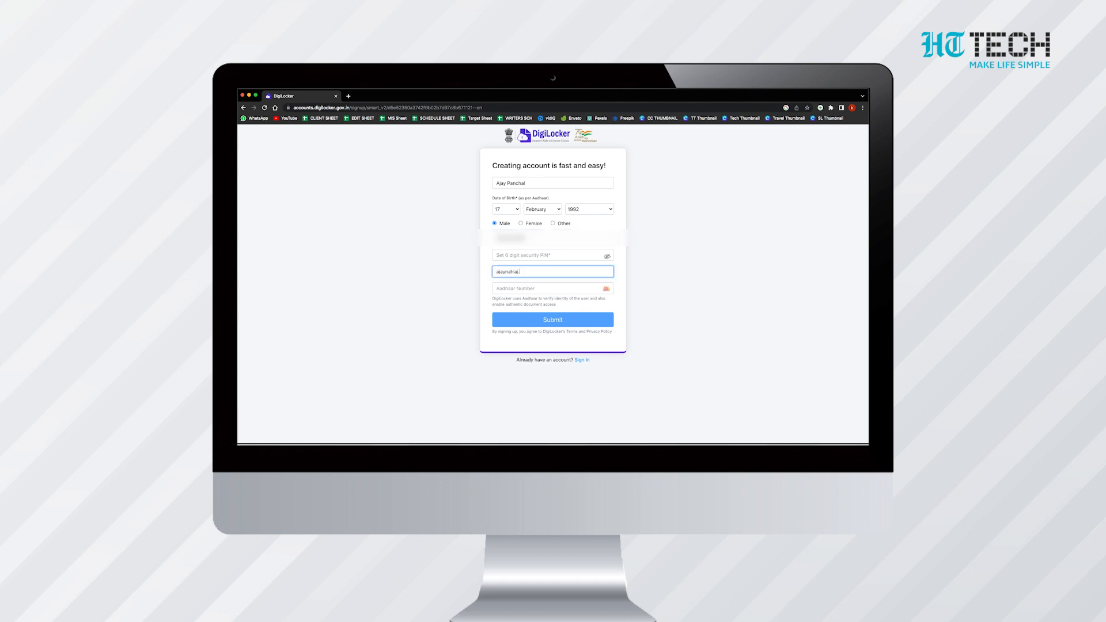
pyautogui.click(553, 320)
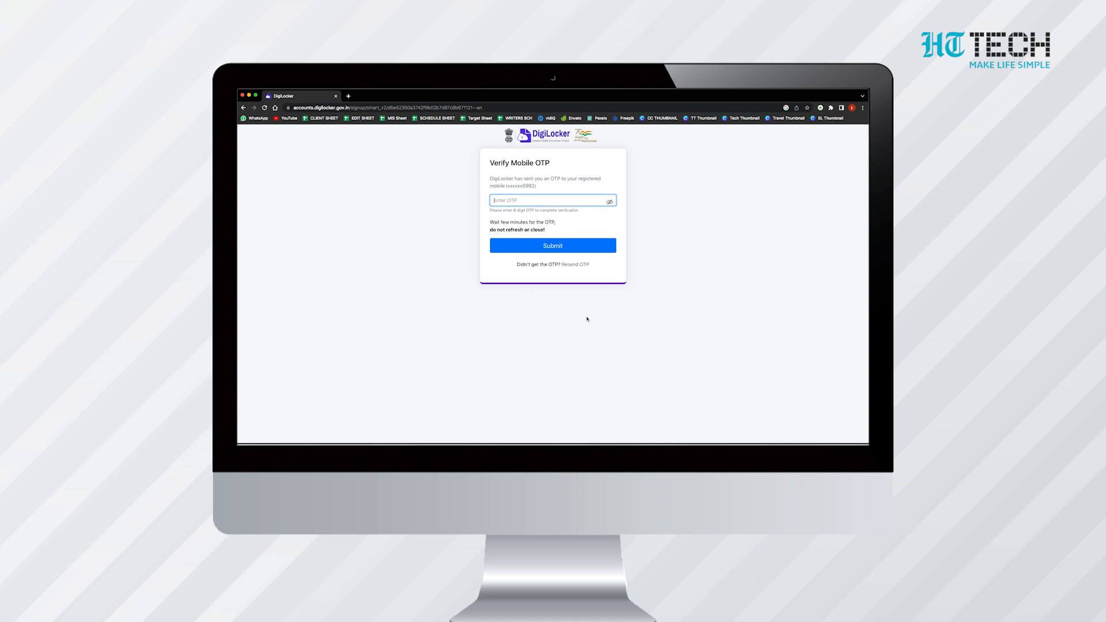
pyautogui.moveTo(585, 315)
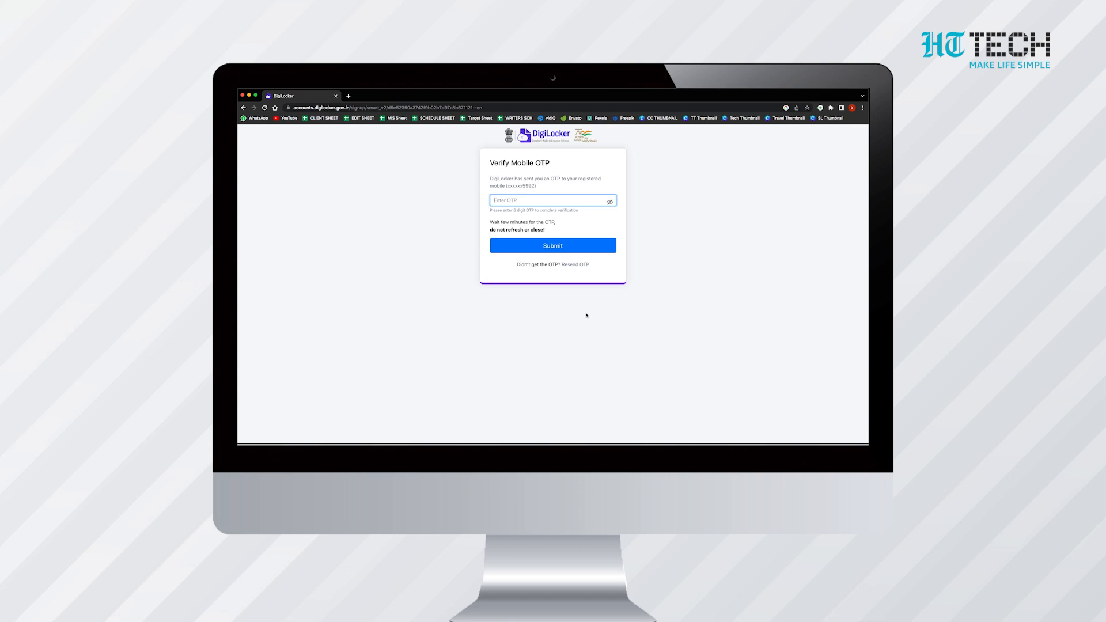
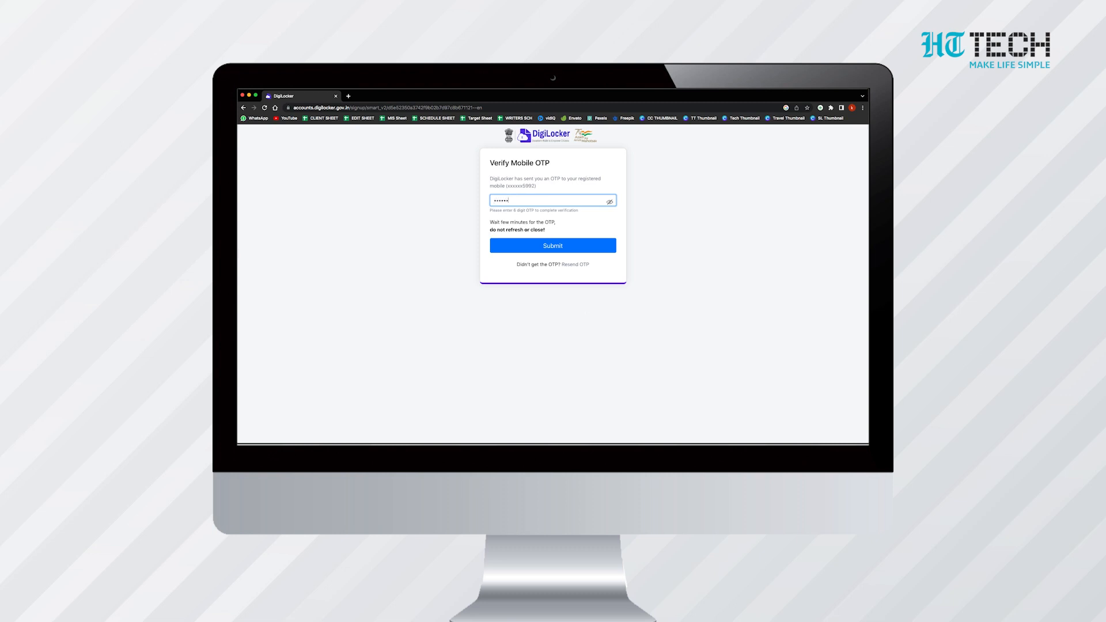
pyautogui.click(552, 245)
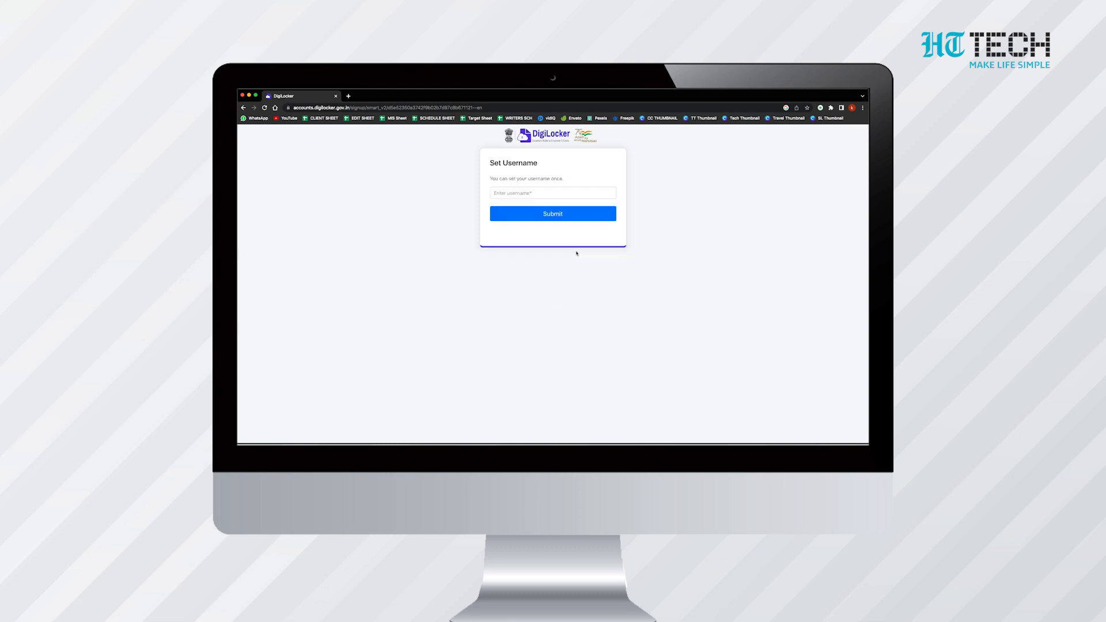
# Step: Enter a username for the new account, submit it and confirm with OK
pyautogui.click(552, 192)
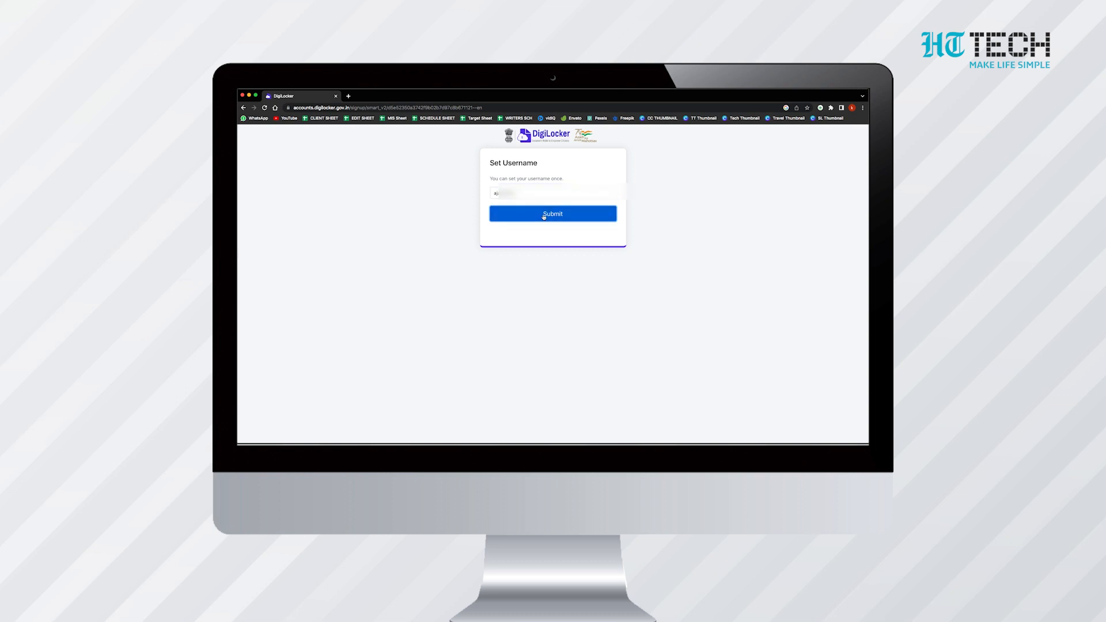
pyautogui.click(552, 214)
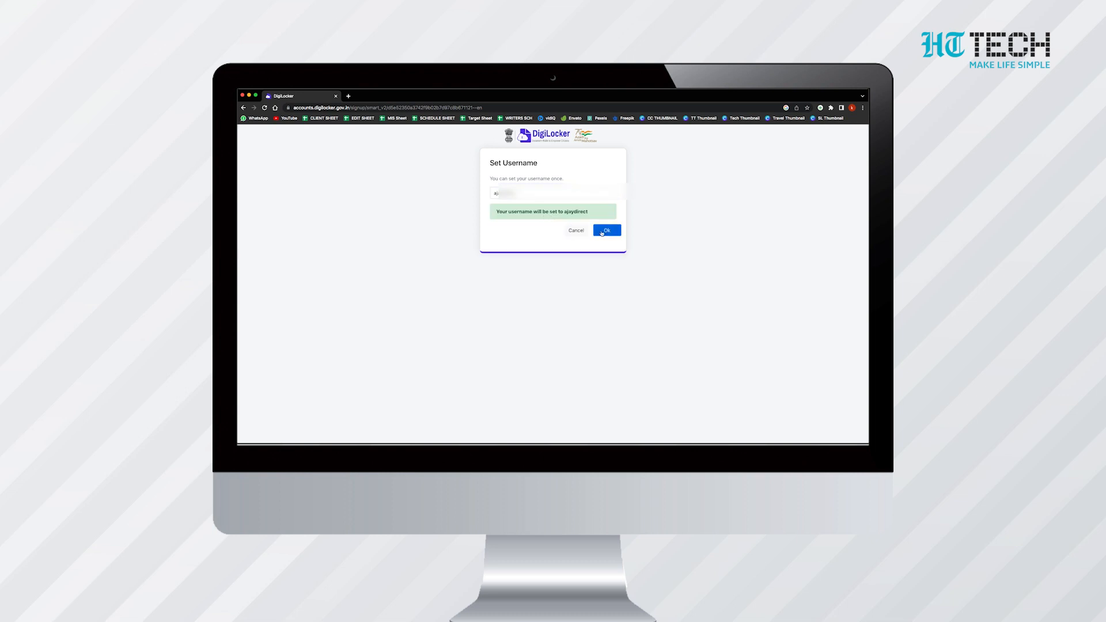
pyautogui.click(606, 231)
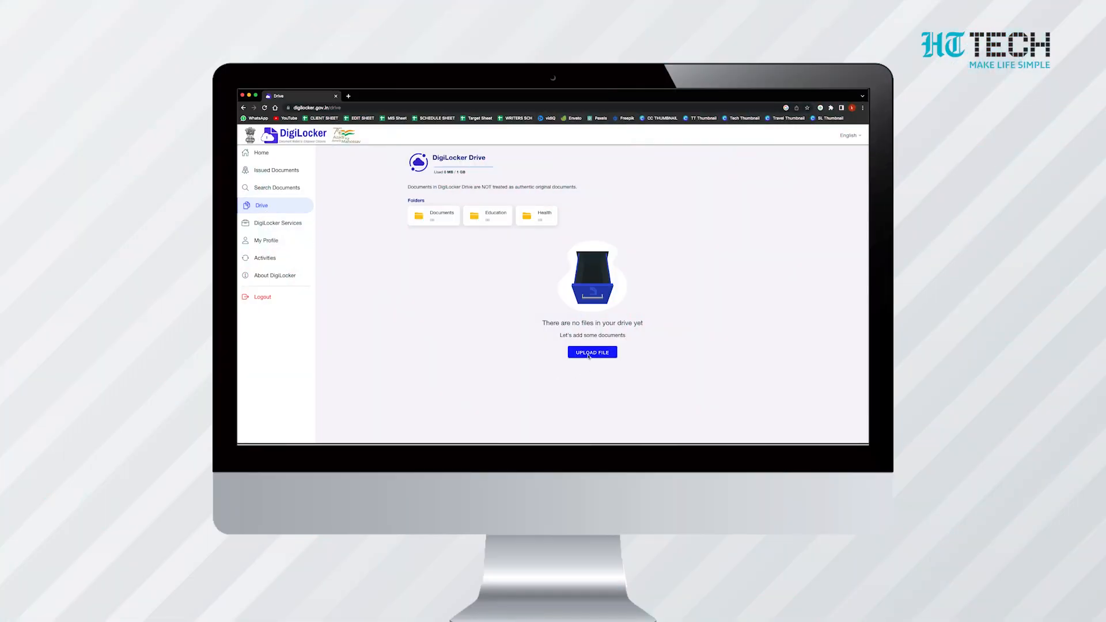
# Step: Upload an image file from the computer to the DigiLocker Drive
pyautogui.click(592, 351)
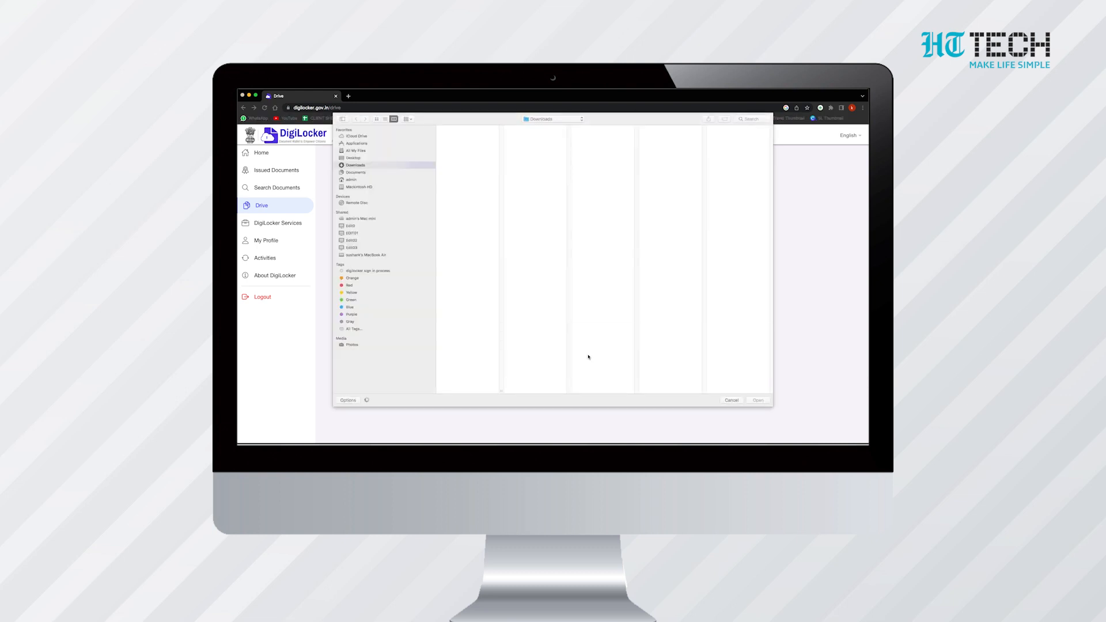
pyautogui.click(355, 165)
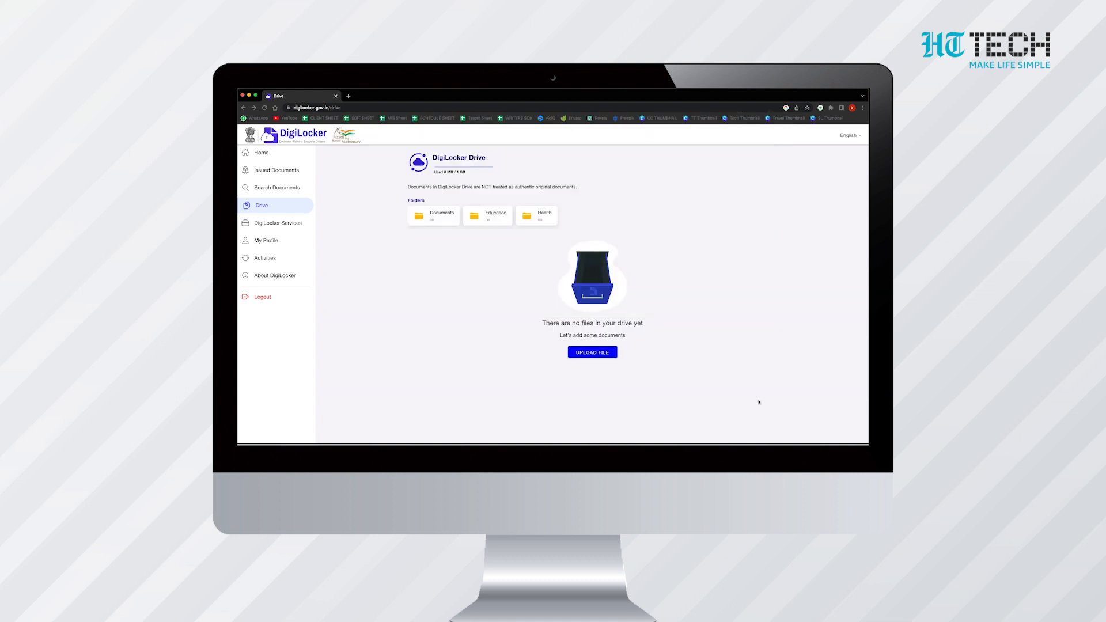
pyautogui.click(591, 352)
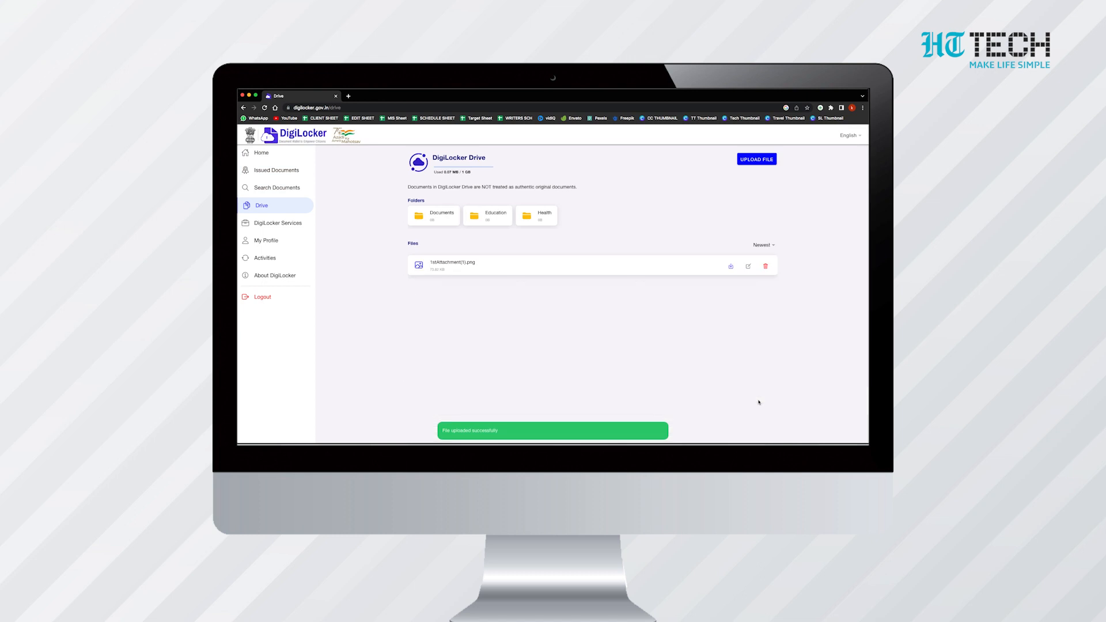
pyautogui.click(749, 266)
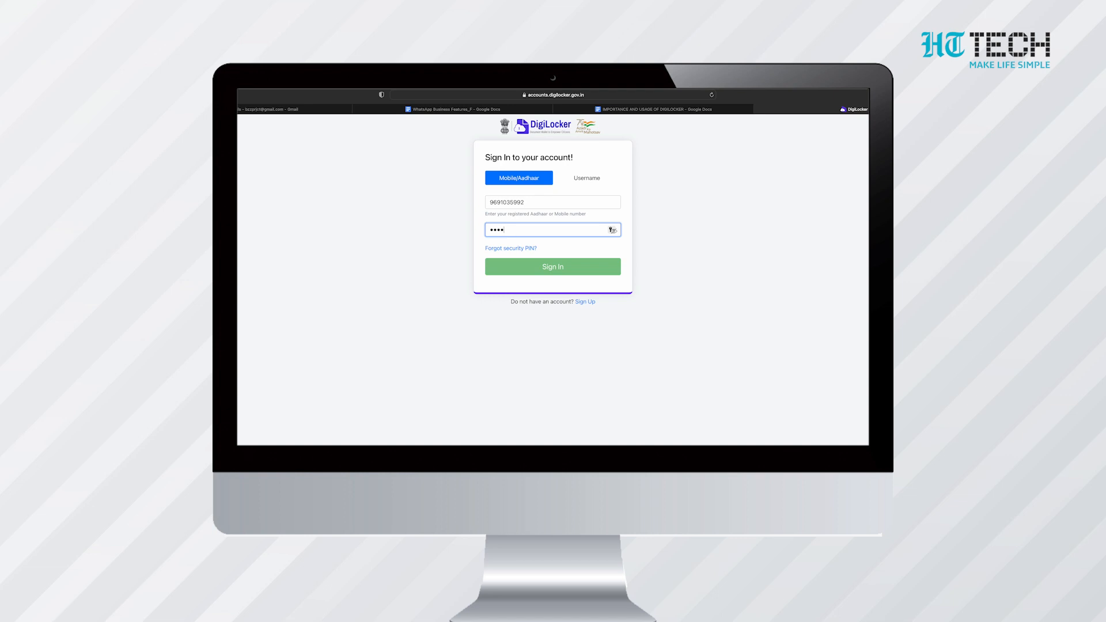
# Step: Sign in with the mobile number and security PIN, then submit the OTP
pyautogui.click(552, 266)
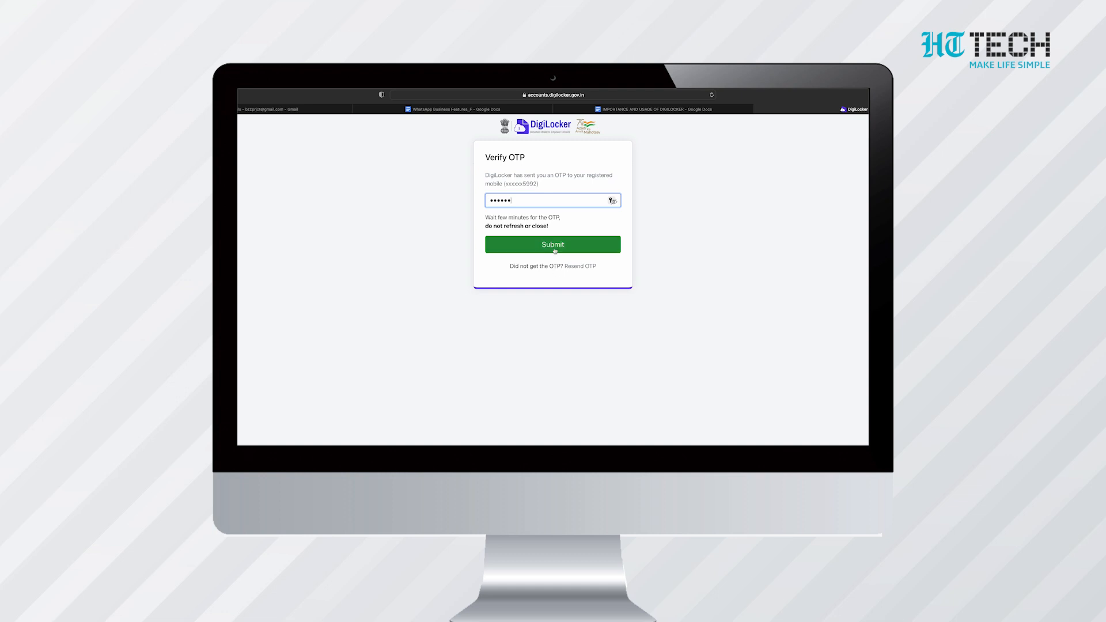
pyautogui.click(553, 245)
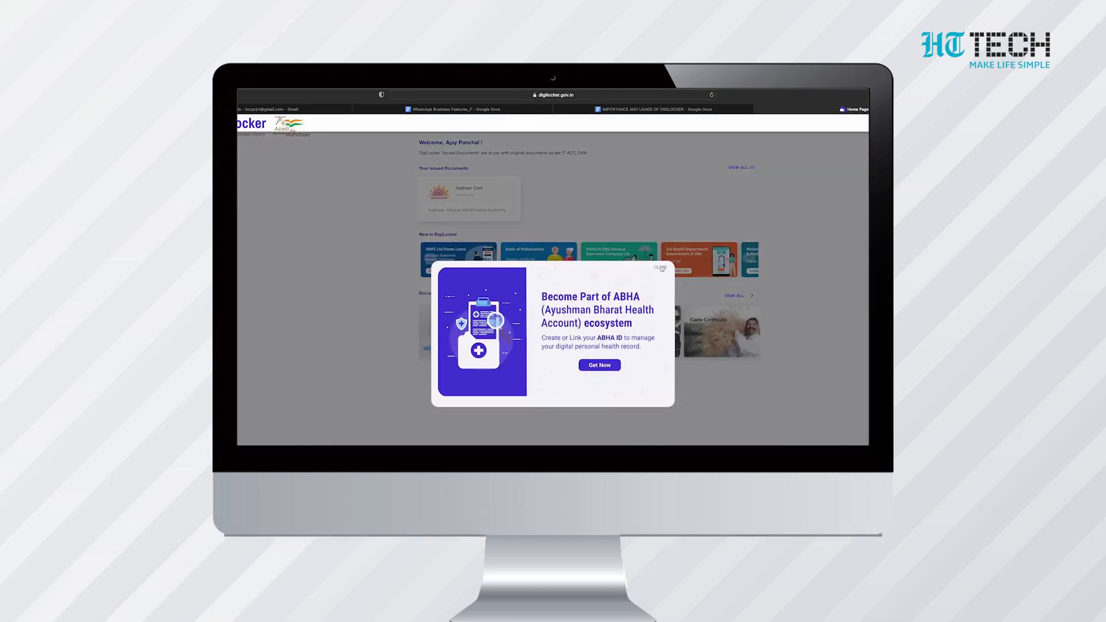
# Step: Dismiss the ABHA popup and download the Aadhaar Card from all issued documents
pyautogui.click(660, 267)
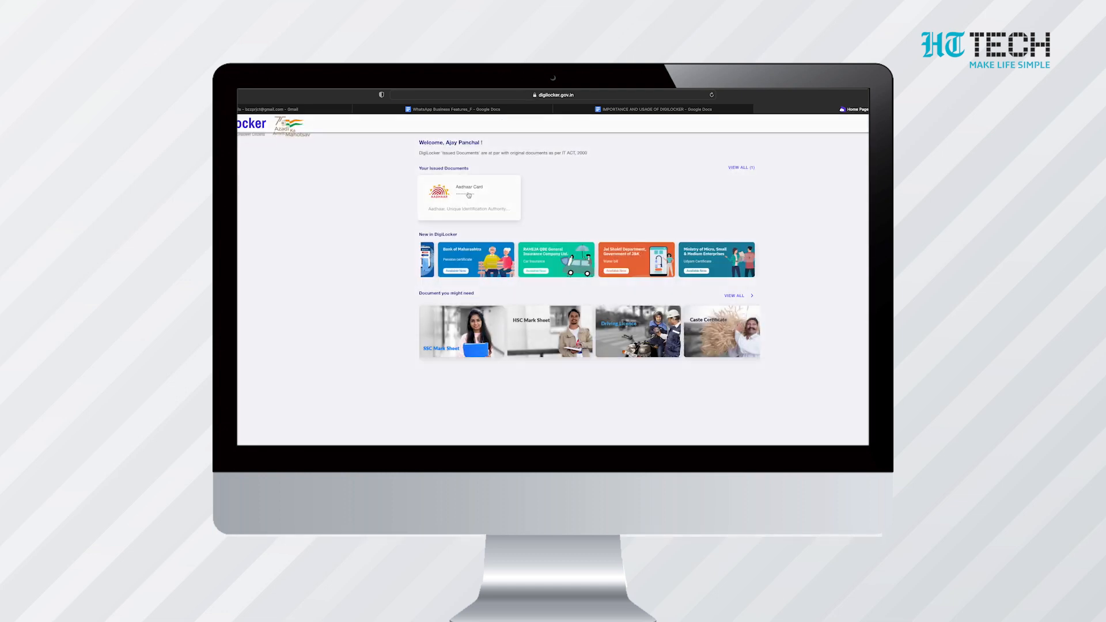
pyautogui.click(741, 167)
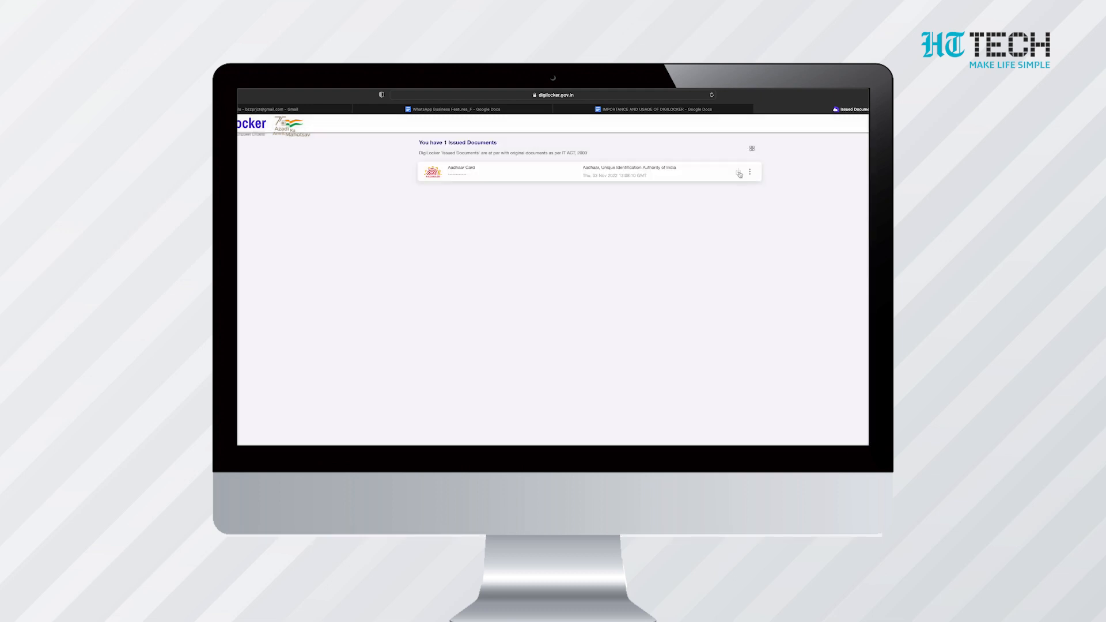
pyautogui.click(739, 173)
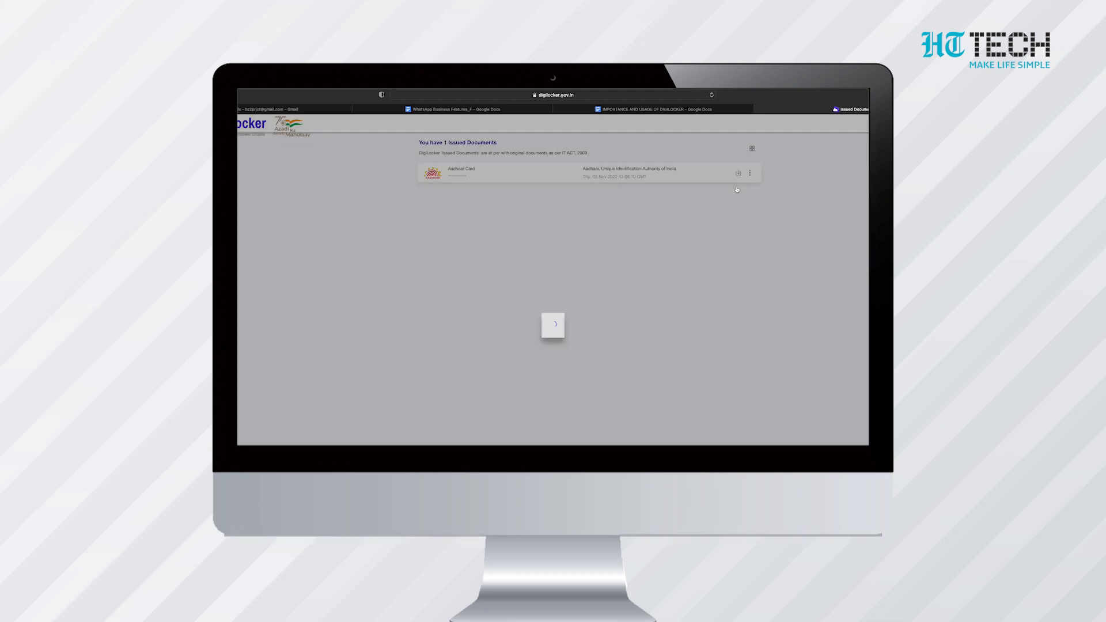
pyautogui.click(738, 173)
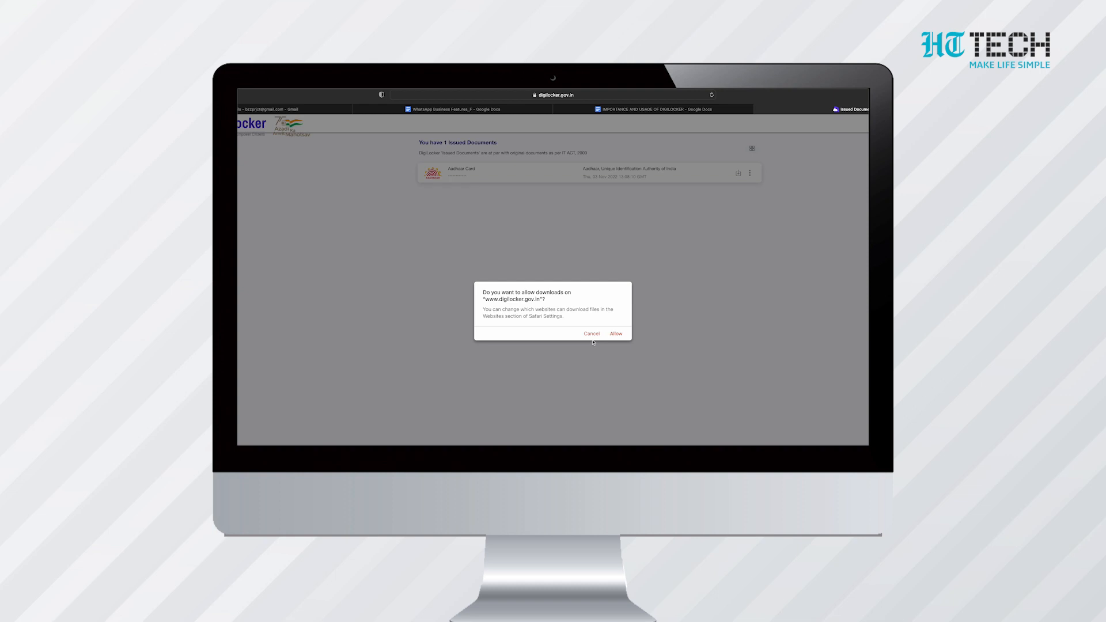